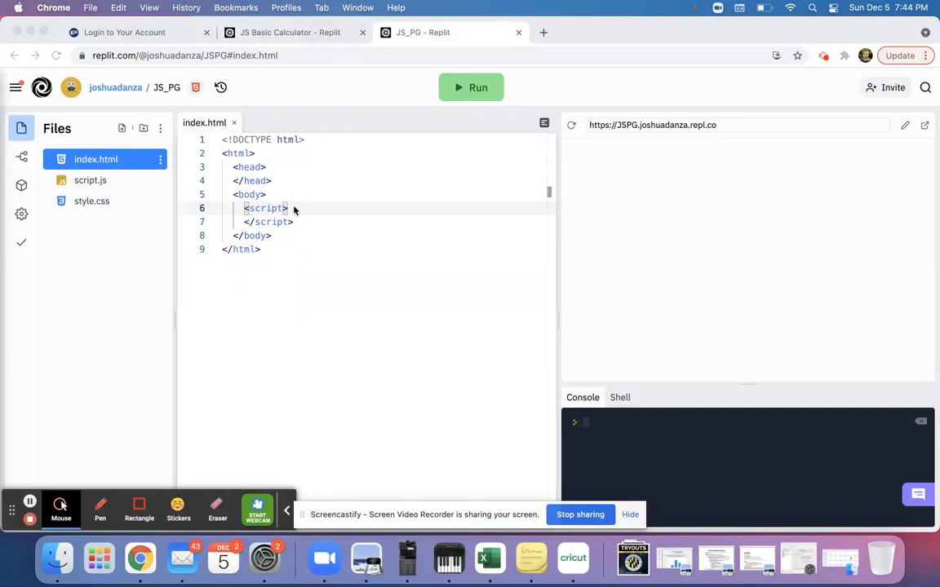
{"action": "mouse_move", "coordinate": [271, 214]}
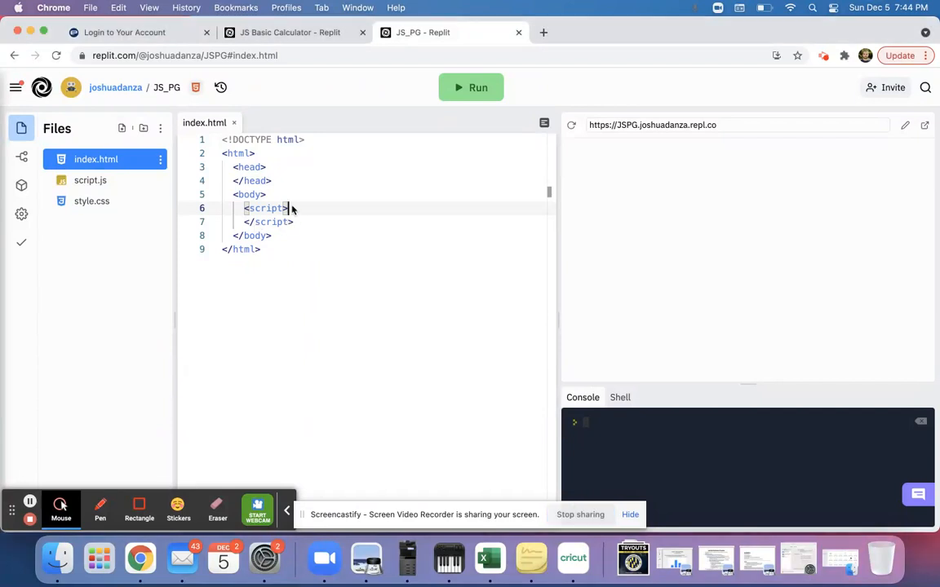
Step: Add alert("Hello!") on a new line after <script> in index.html
{"action": "key", "text": "Return"}
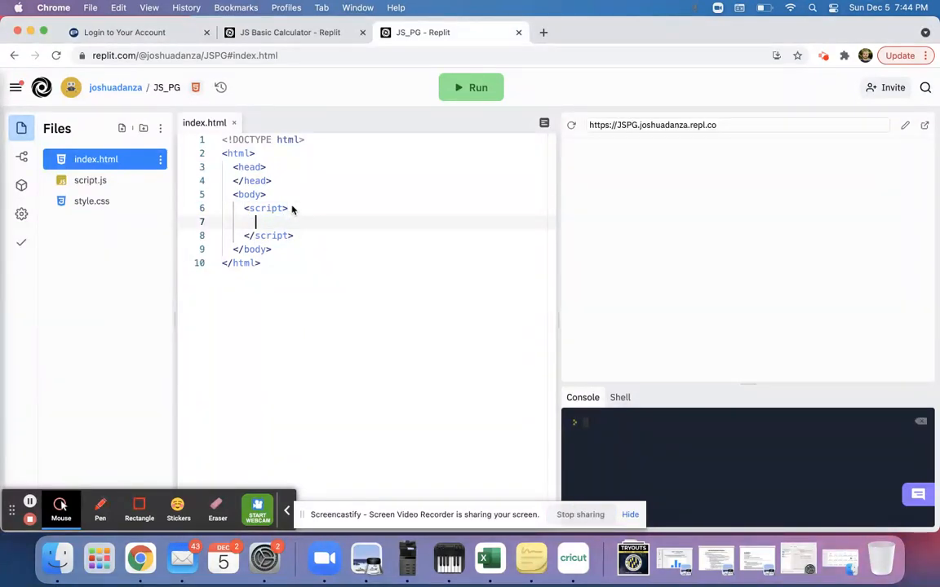
{"action": "type", "text": "alert"}
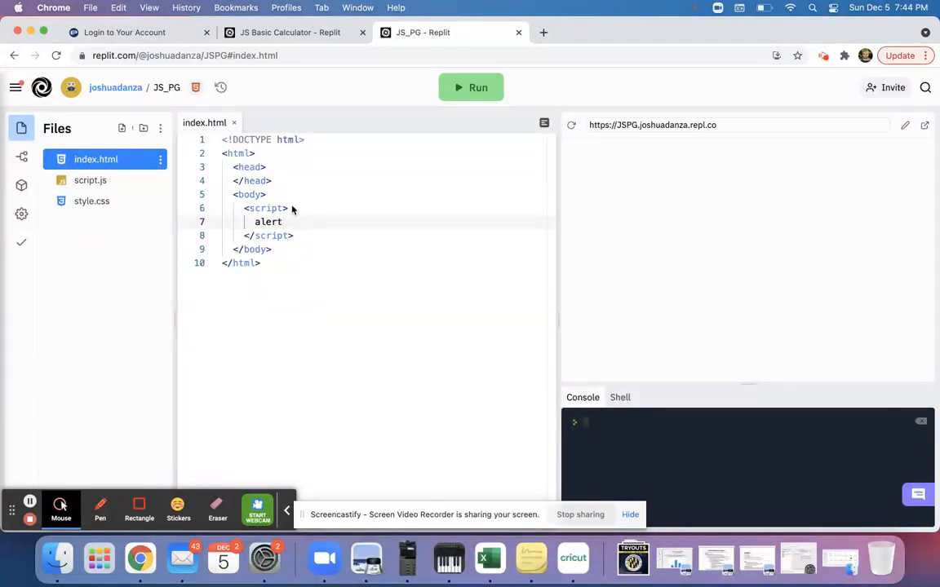
{"action": "type", "text": "()"}
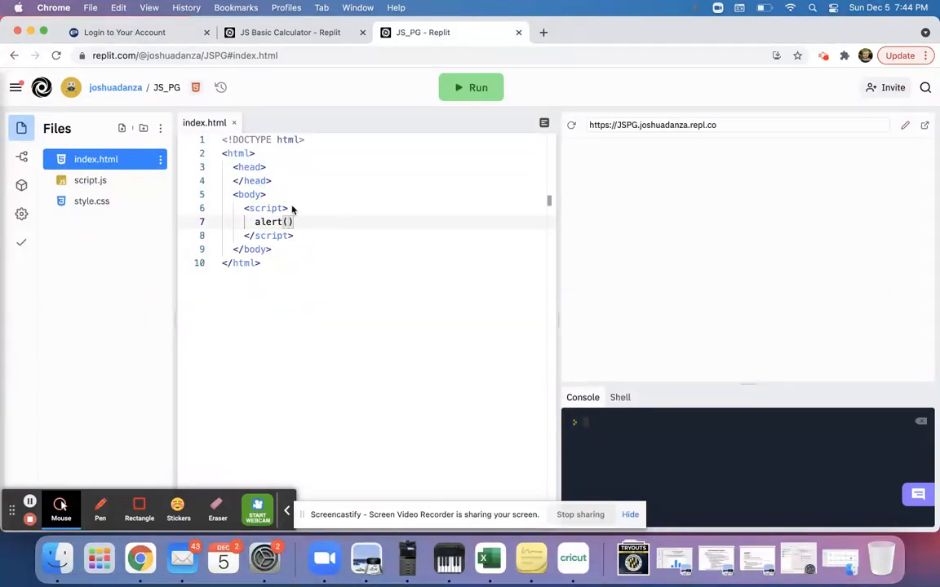
{"action": "type", "text": "\"\""}
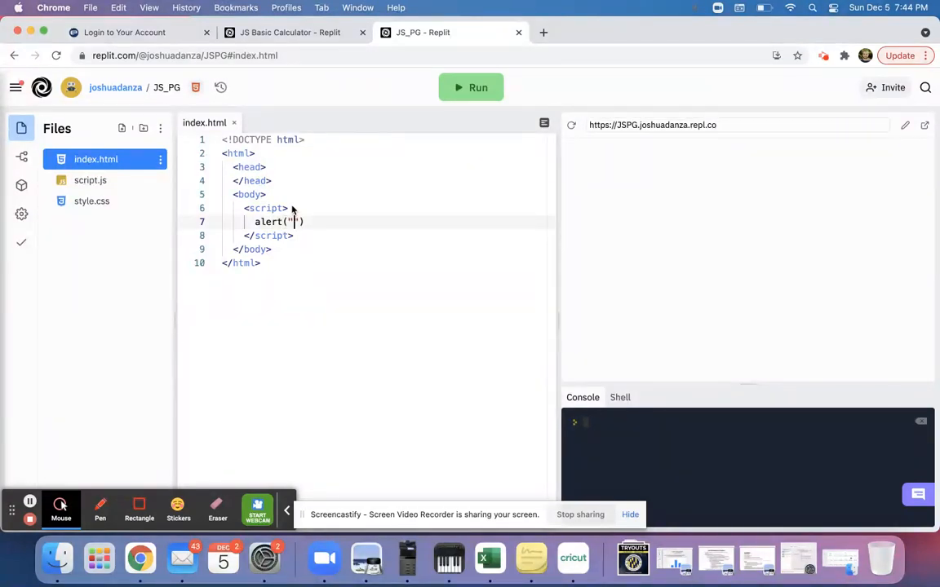
{"action": "type", "text": "Hello!"}
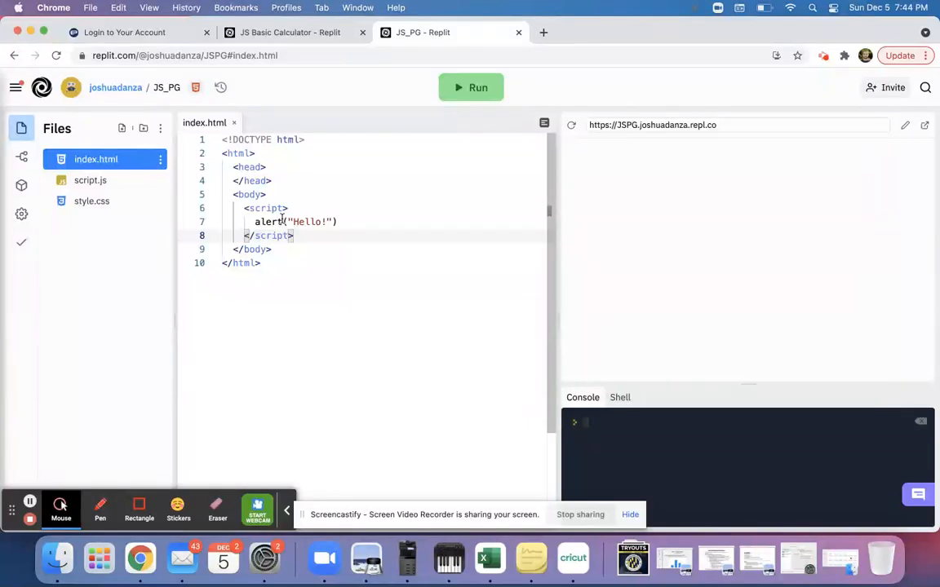
Step: Run the page and dismiss the Hello! pop-up
{"action": "left_click", "coordinate": [471, 87]}
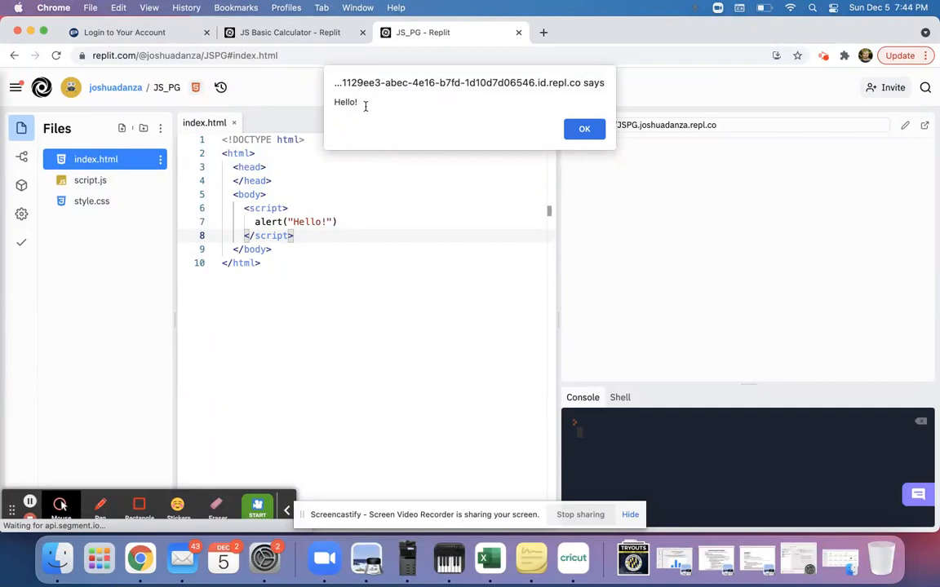
{"action": "left_click", "coordinate": [584, 128]}
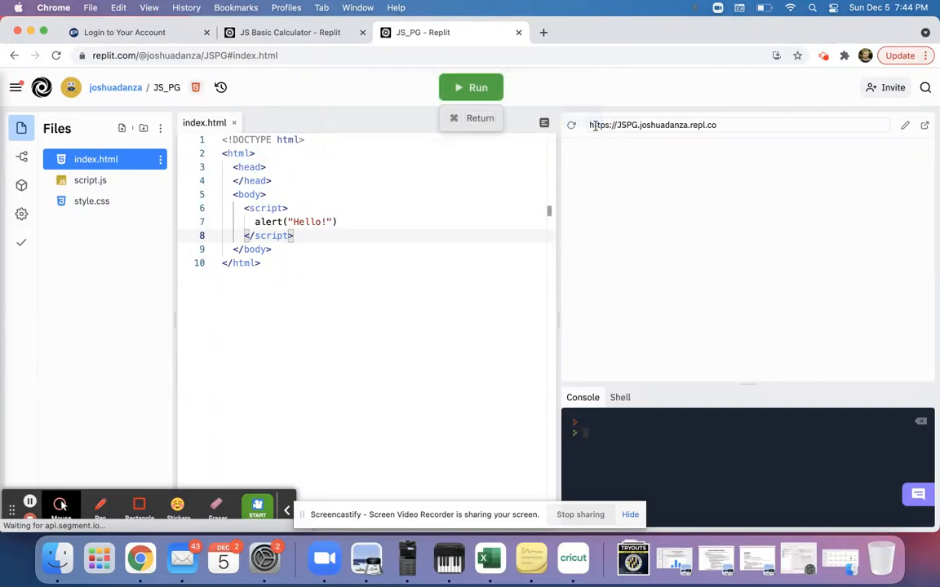
{"action": "left_click", "coordinate": [349, 221]}
{"action": "type", "text": "alert("}
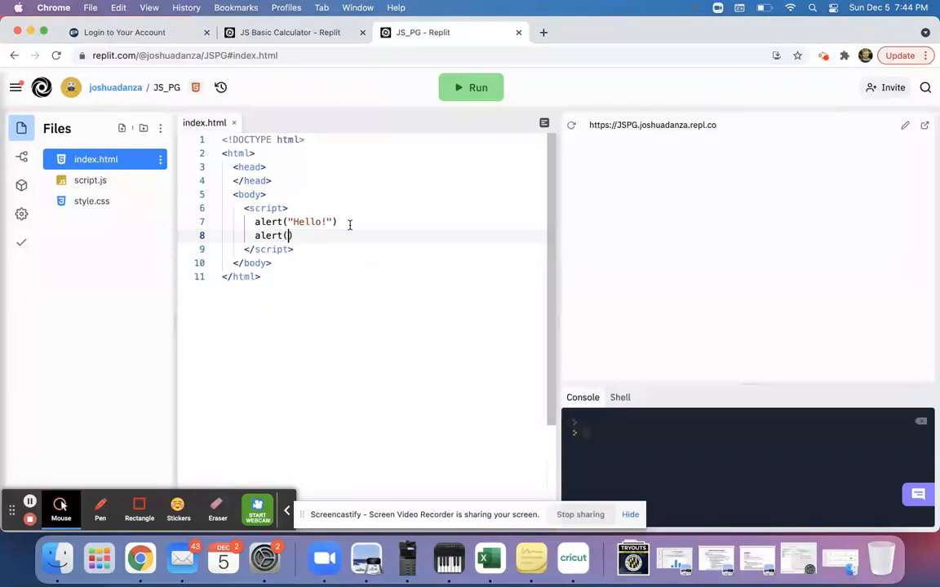
Step: Add alert("Welcome to class.") on the line after the Hello! alert
{"action": "type", "text": "\"\""}
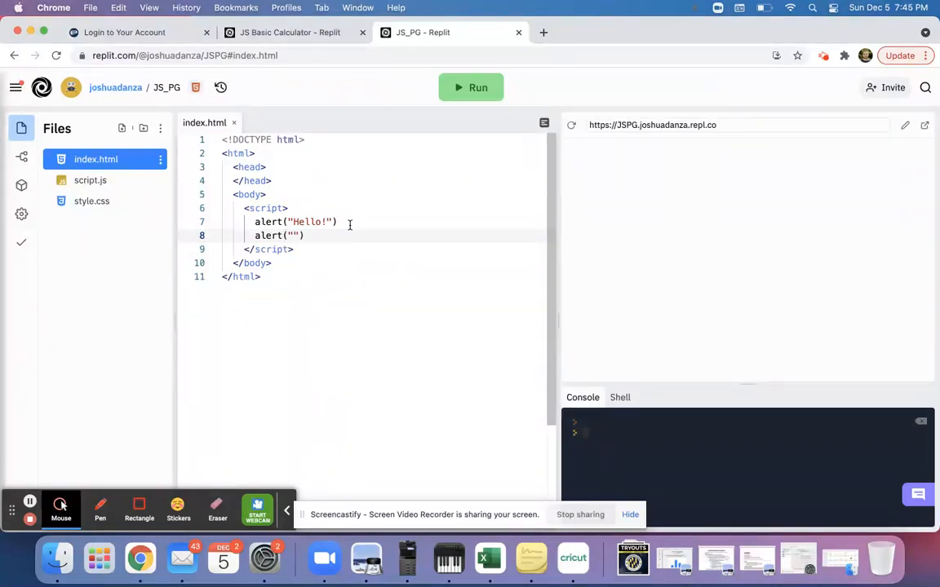
{"action": "type", "text": "Welcome t"}
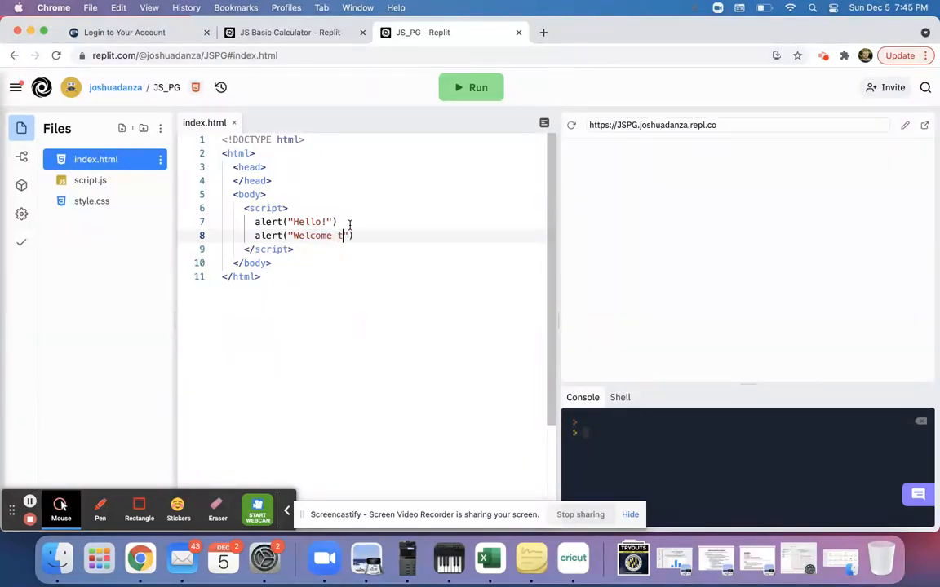
{"action": "type", "text": "o class.\""}
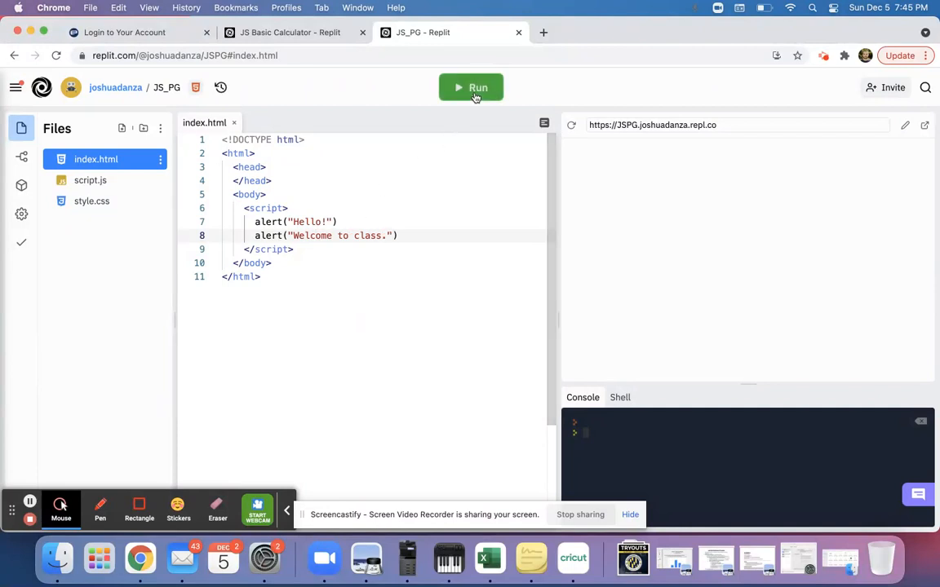
Step: Run the page and dismiss the Hello! then Welcome to class. pop-ups
{"action": "left_click", "coordinate": [471, 87]}
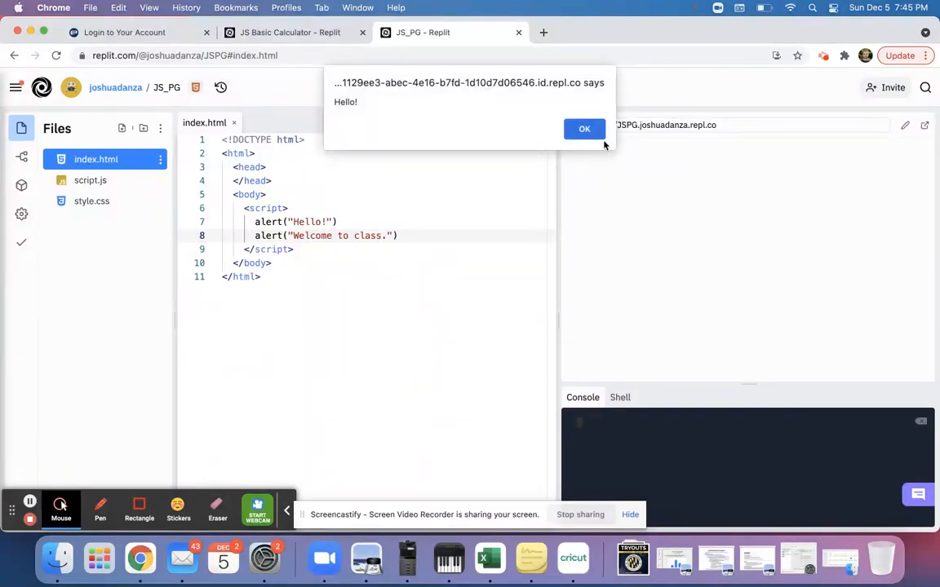
{"action": "left_click", "coordinate": [584, 128]}
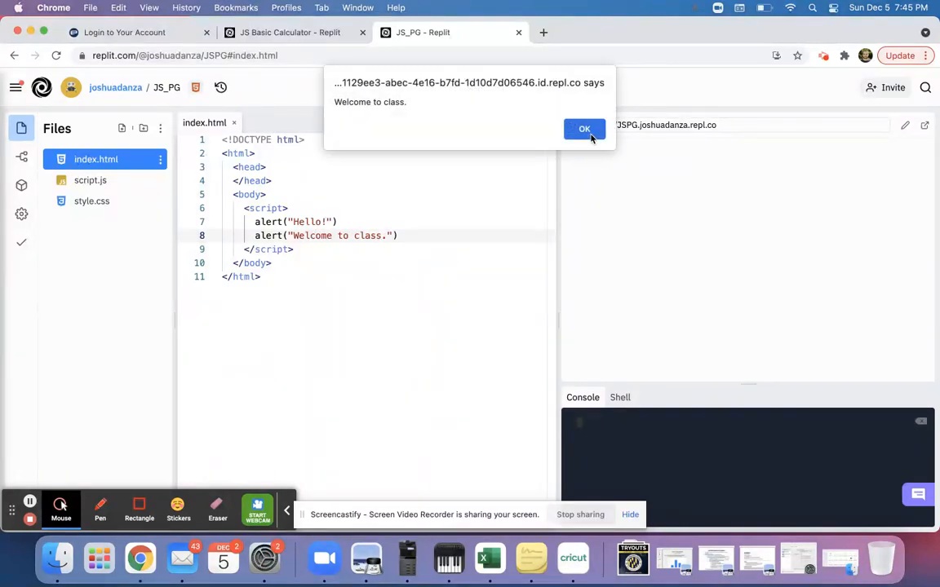
{"action": "left_click", "coordinate": [584, 128]}
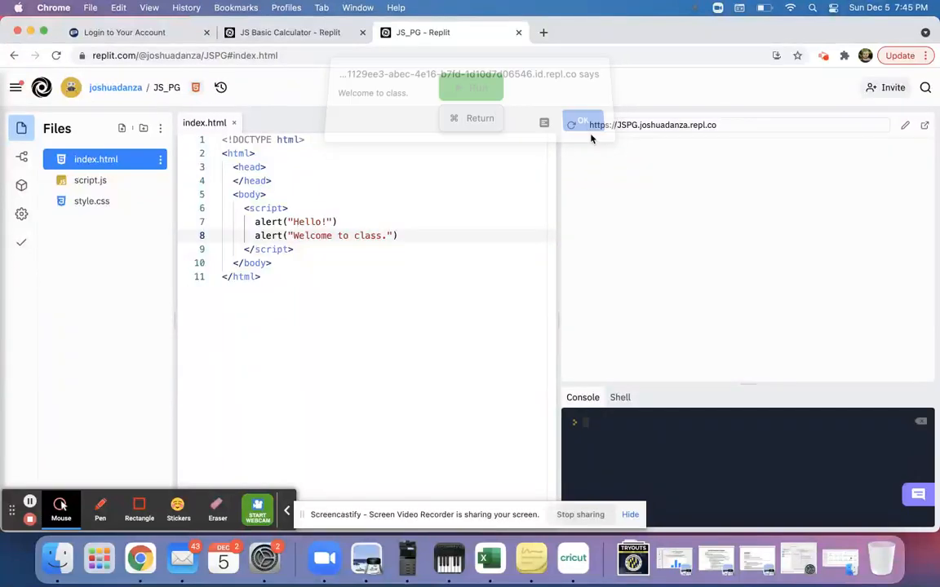
{"action": "left_click", "coordinate": [582, 121]}
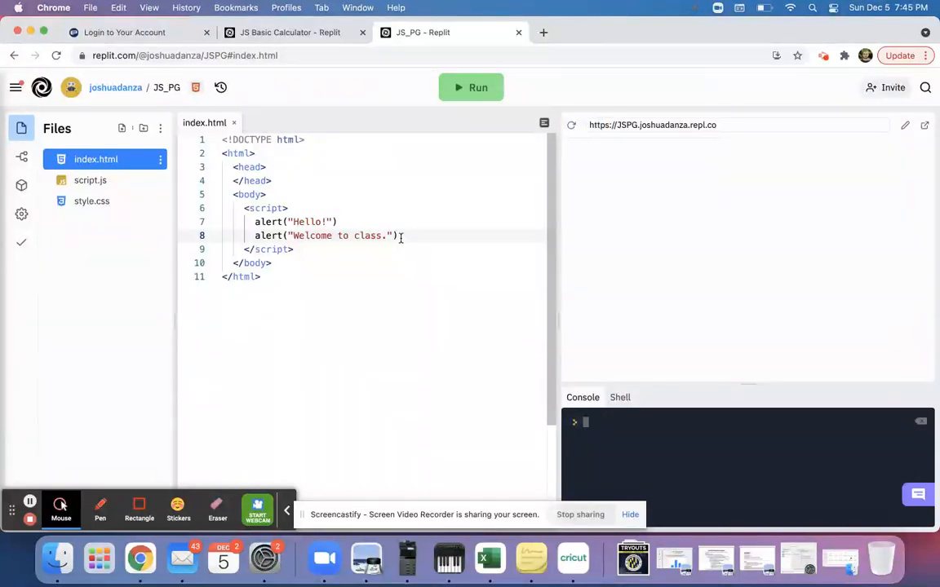